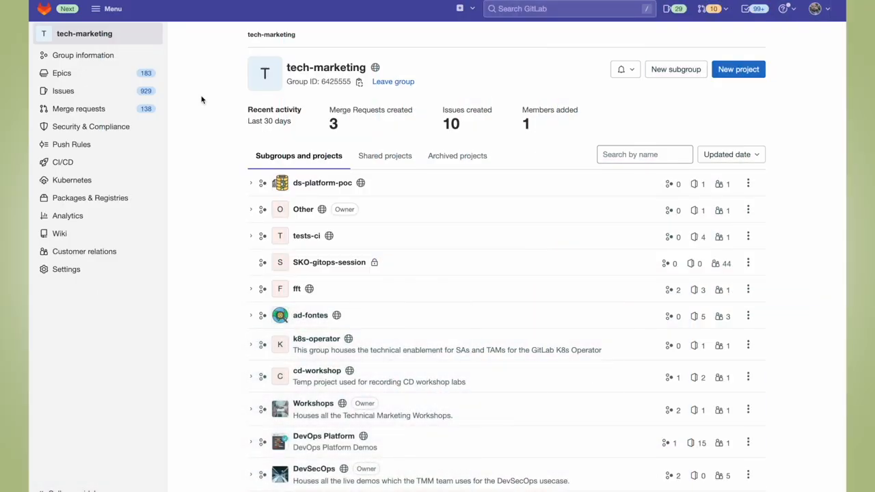
# - Open the tech-marketing group's General settings page and scroll down
pyautogui.click(66, 268)
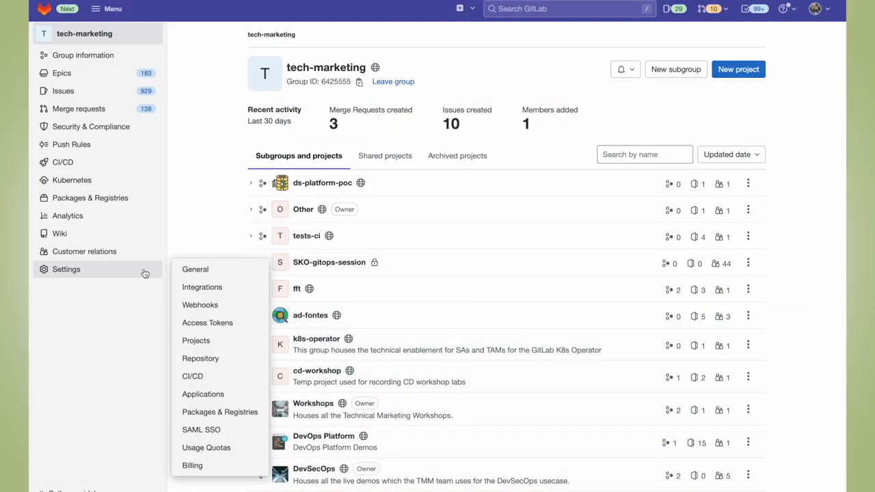
pyautogui.moveTo(197, 269)
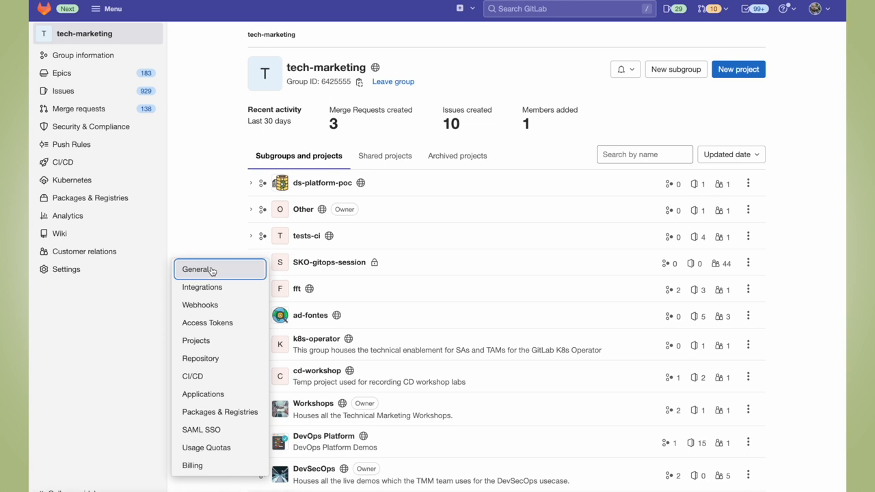
pyautogui.click(197, 269)
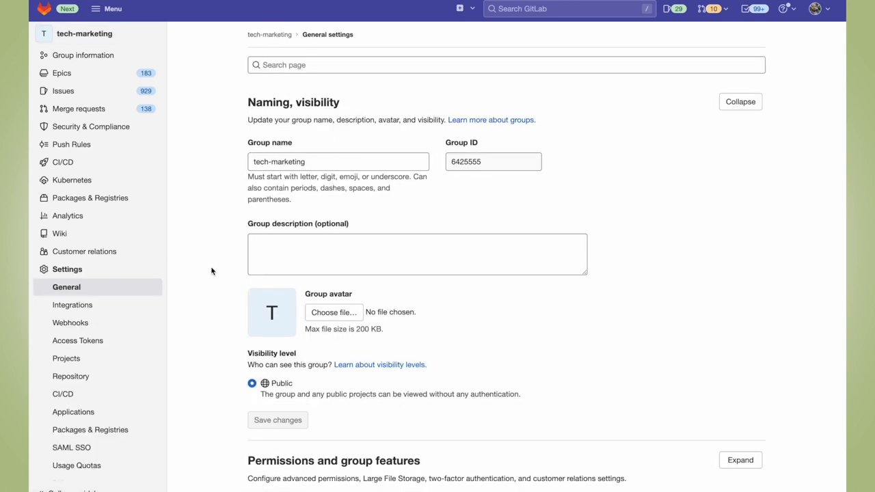
pyautogui.scroll(-3)
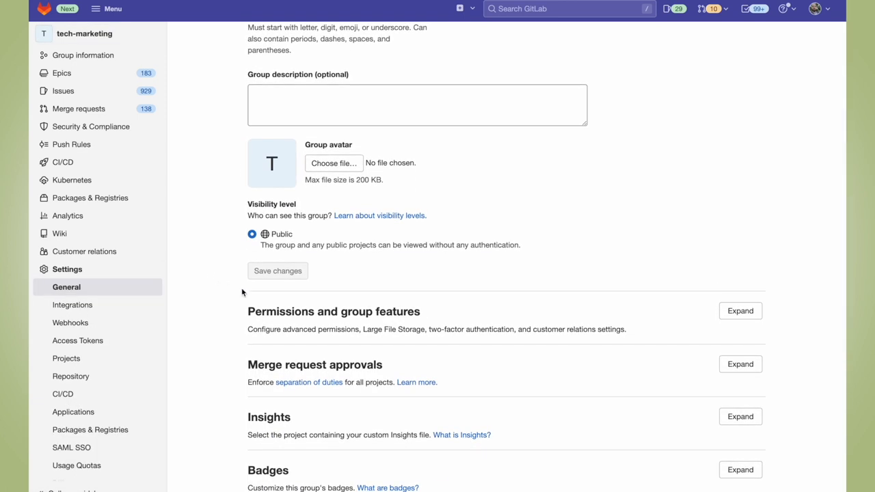
# - Expand Permissions and group features and enter 192.168.5.2 as the allowed IP address
pyautogui.click(741, 311)
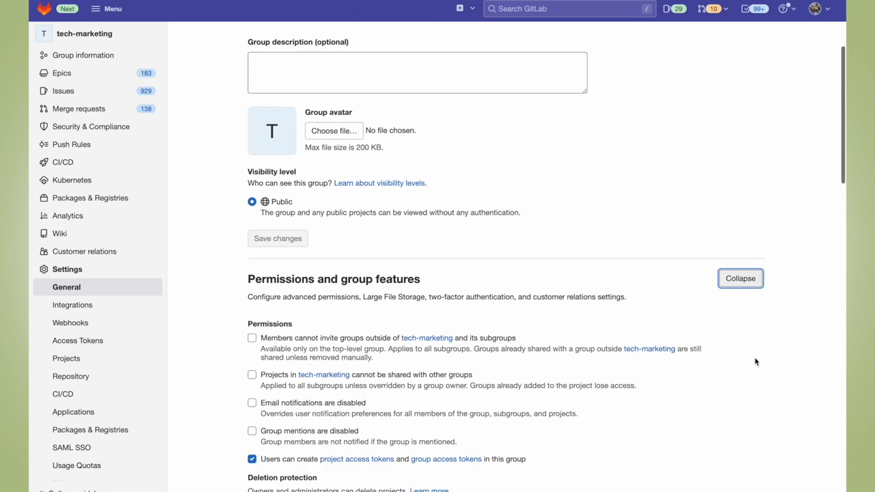
pyautogui.scroll(-3)
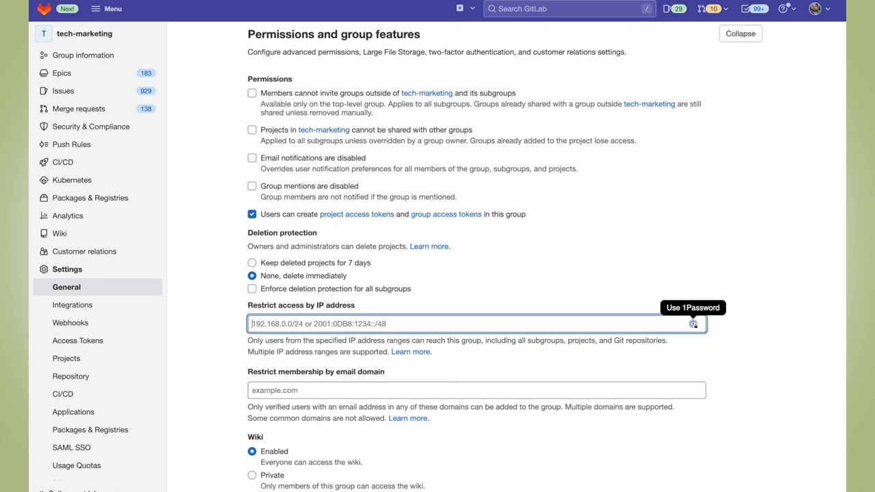
pyautogui.write('192.168.5.2')
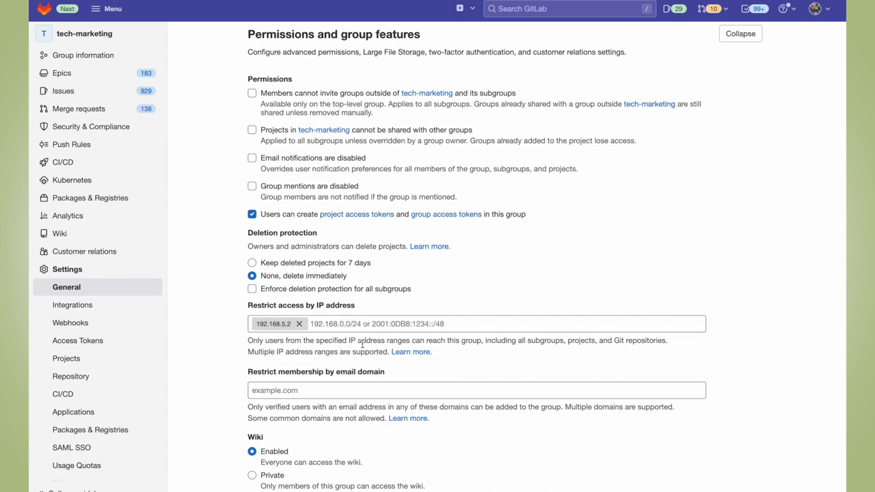
pyautogui.moveTo(696, 357)
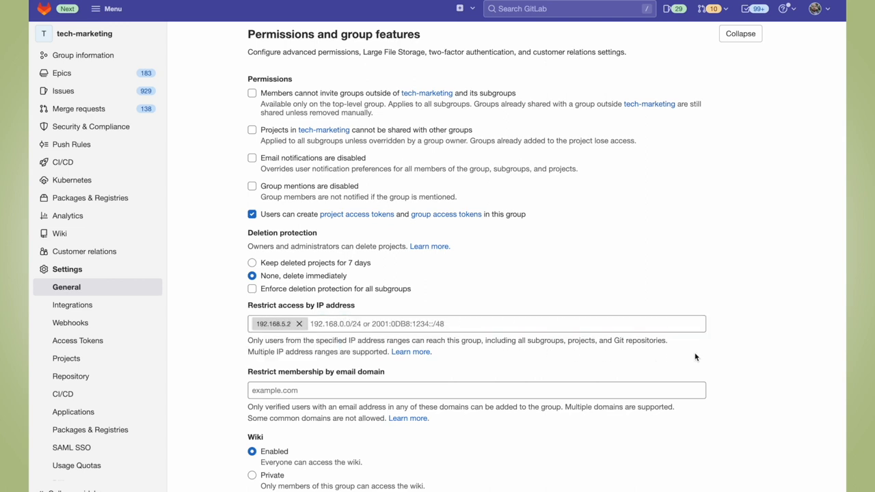
pyautogui.scroll(-3)
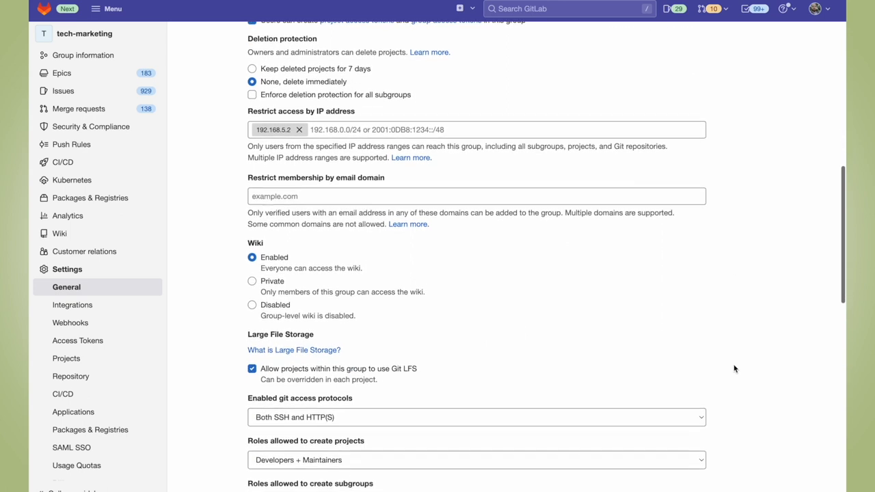
pyautogui.scroll(-3)
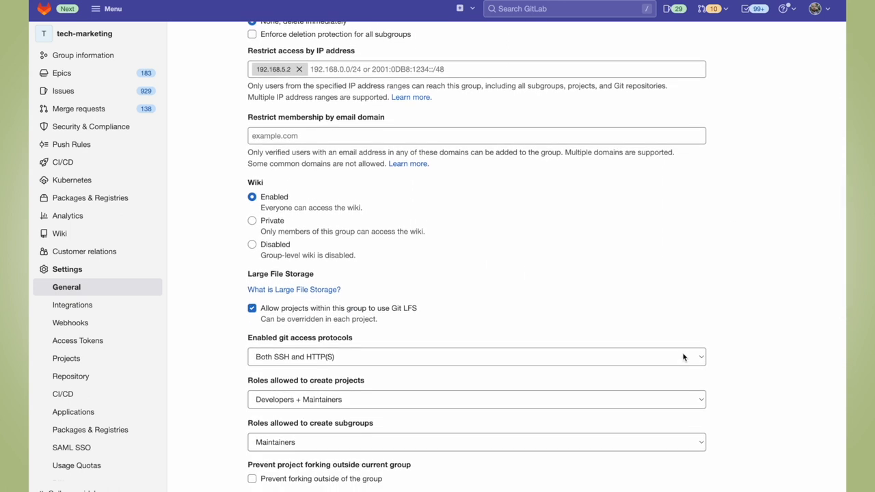
# - Set the enabled git access protocols dropdown to Only SSH
pyautogui.click(477, 356)
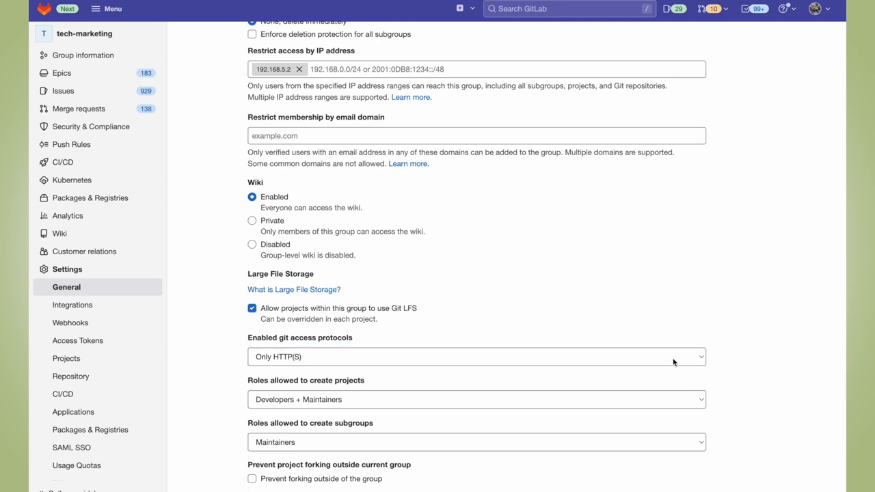
pyautogui.click(477, 356)
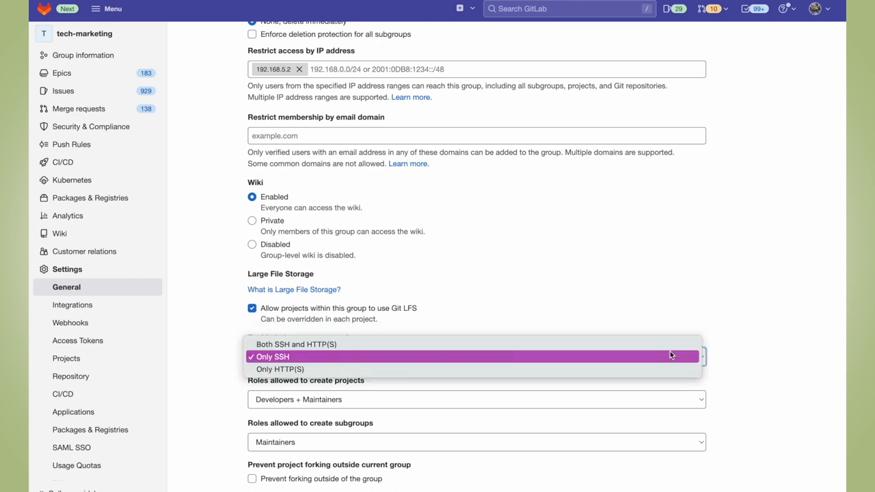
pyautogui.click(296, 344)
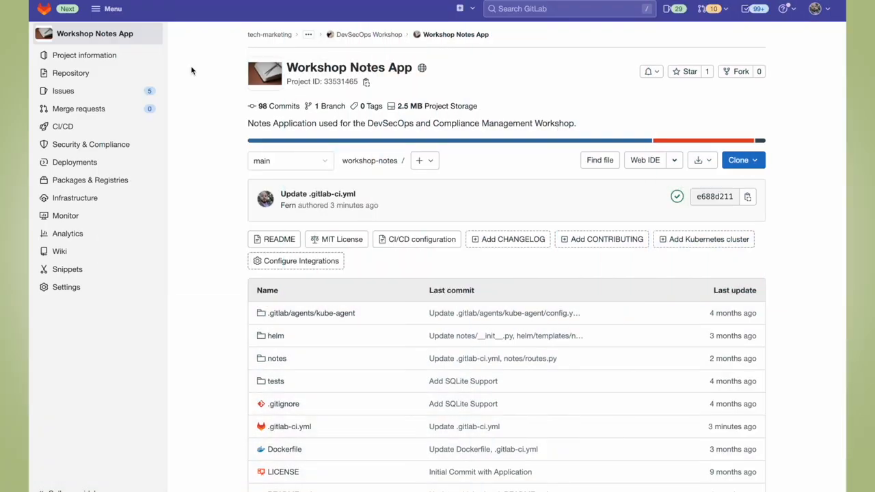
pyautogui.moveTo(221, 374)
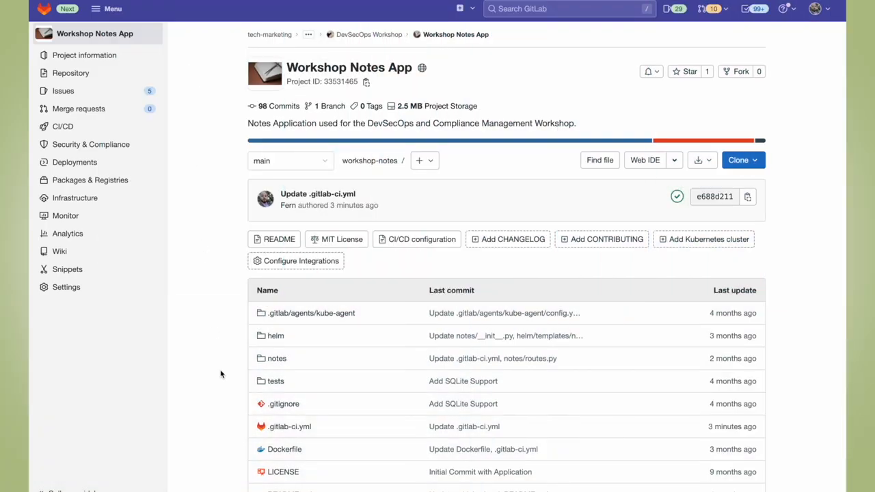
# - View .gitlab-ci.yml, then open the passed pipeline of the latest commit
pyautogui.click(290, 426)
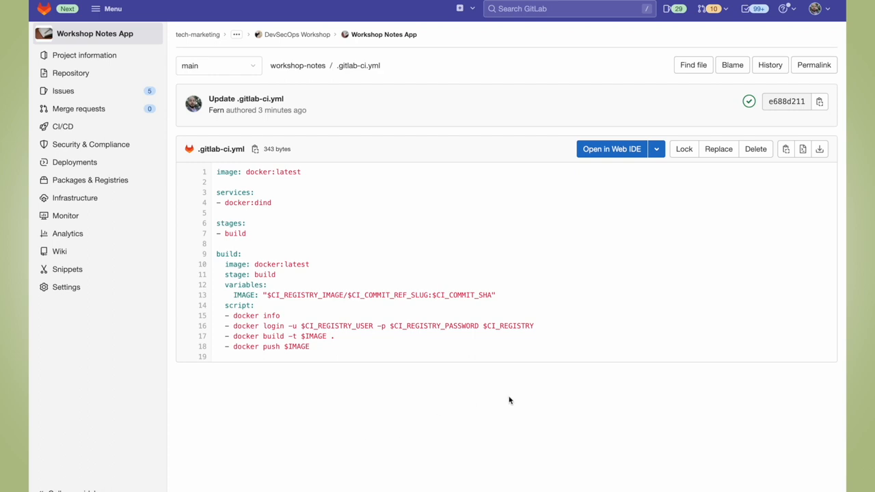
pyautogui.moveTo(739, 104)
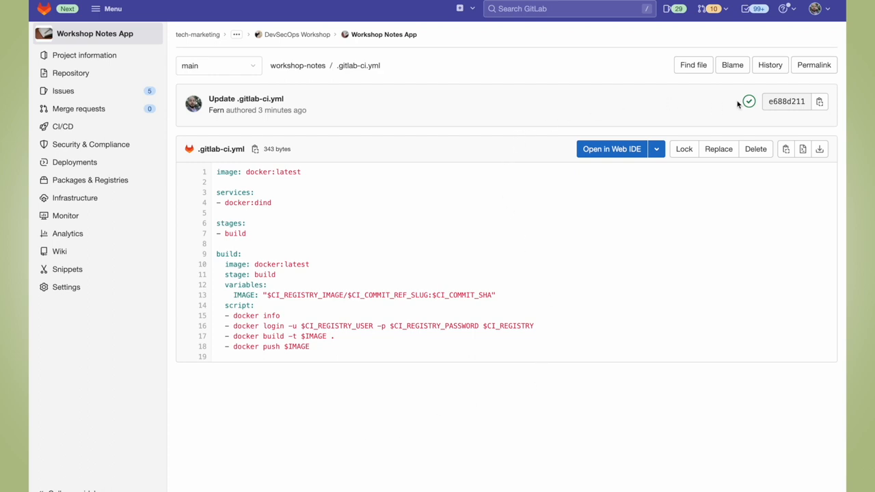
pyautogui.click(748, 101)
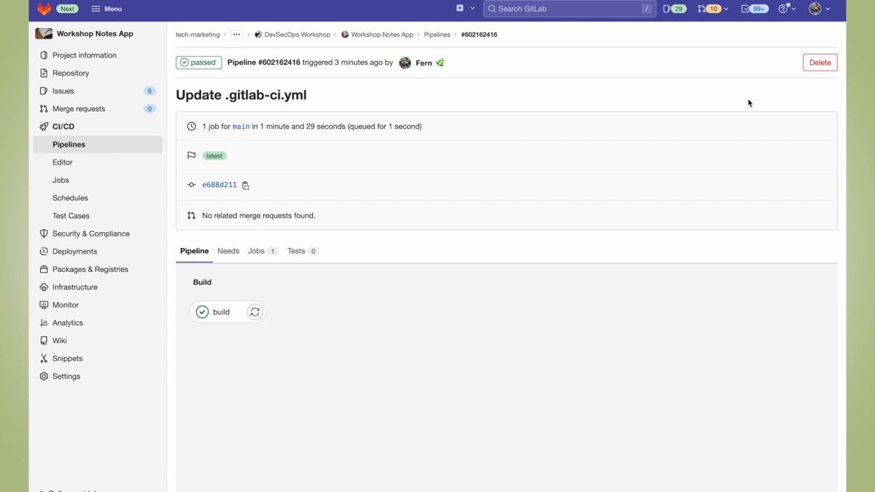
pyautogui.moveTo(463, 57)
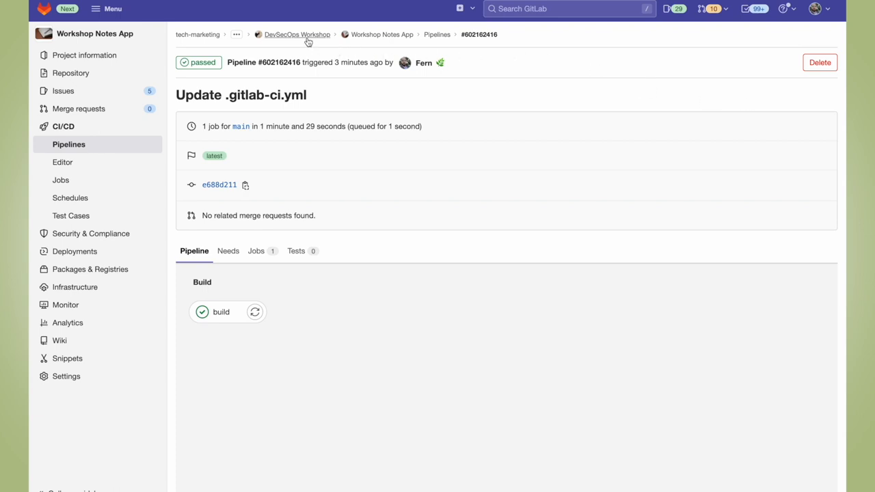
# - Go to the DevSecOps Workshop group's Security & Compliance Policies page
pyautogui.click(296, 34)
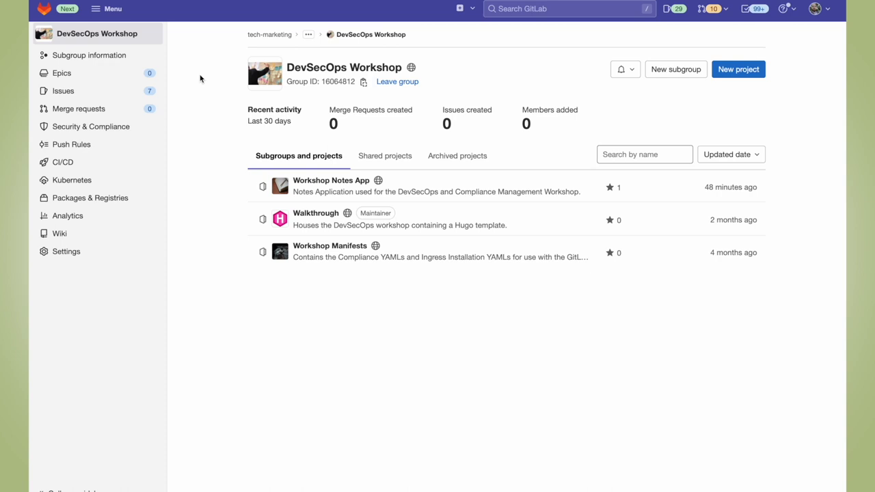
pyautogui.click(90, 126)
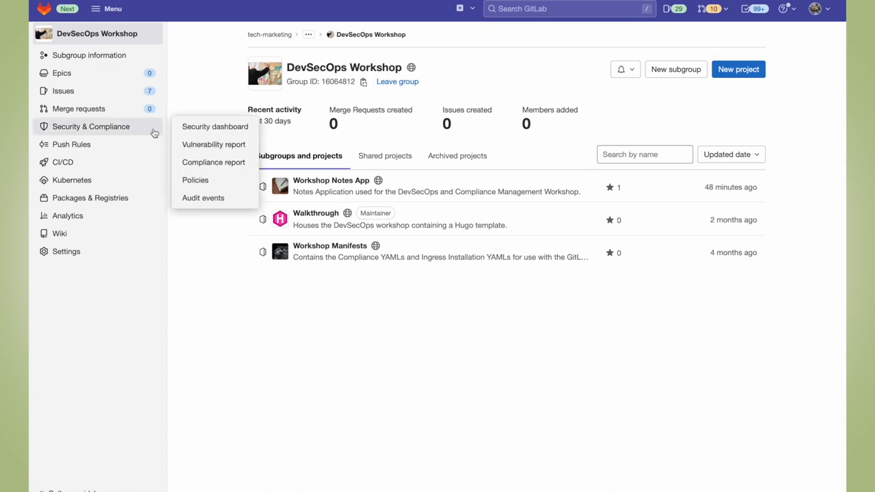
pyautogui.moveTo(211, 180)
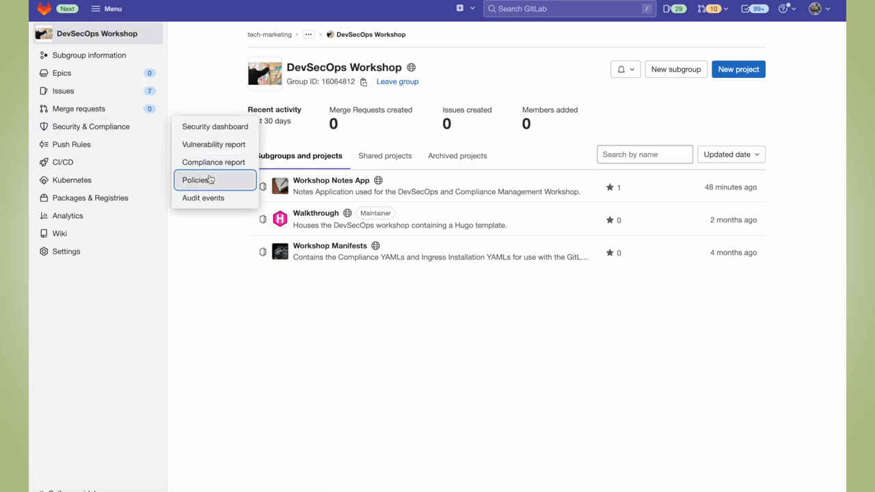
pyautogui.click(196, 180)
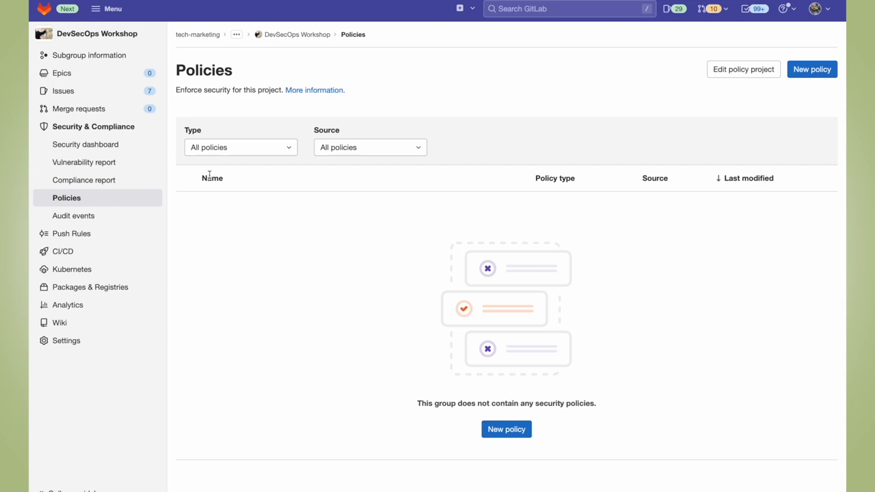
pyautogui.moveTo(698, 107)
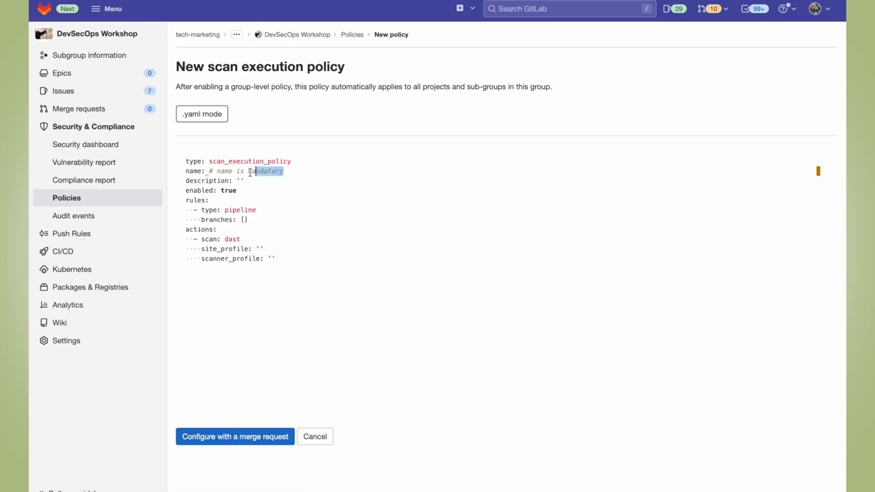
# - Write the require_sast policy YAML with scan sast on branch main, and submit it as a merge request
pyautogui.write('require_sast')
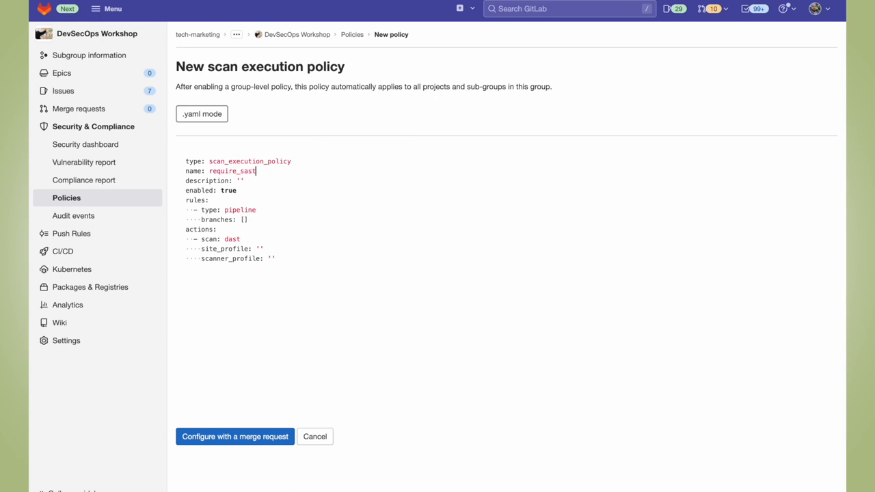
pyautogui.write('Forces SAST to run in the group')
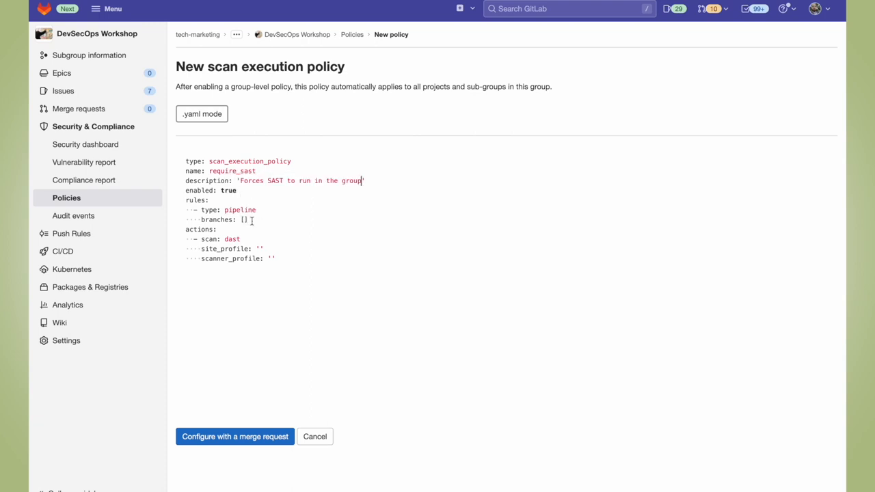
pyautogui.write('sast')
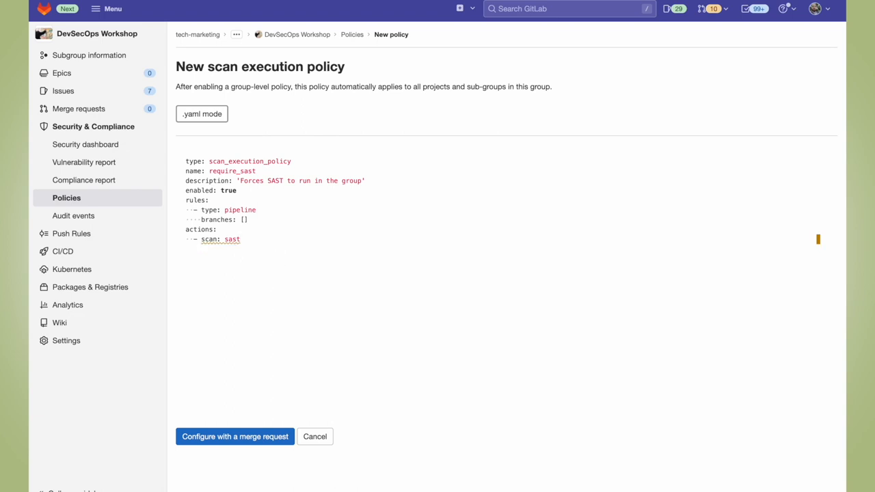
pyautogui.write('main')
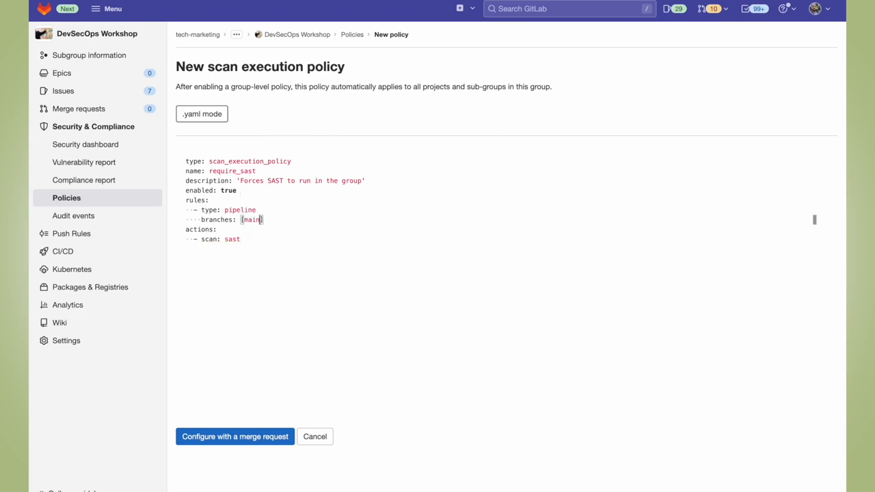
pyautogui.click(234, 437)
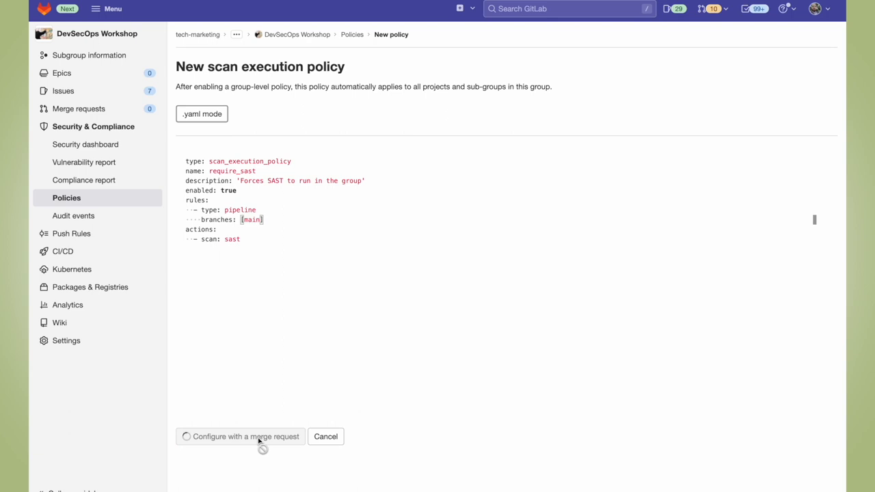
pyautogui.click(239, 436)
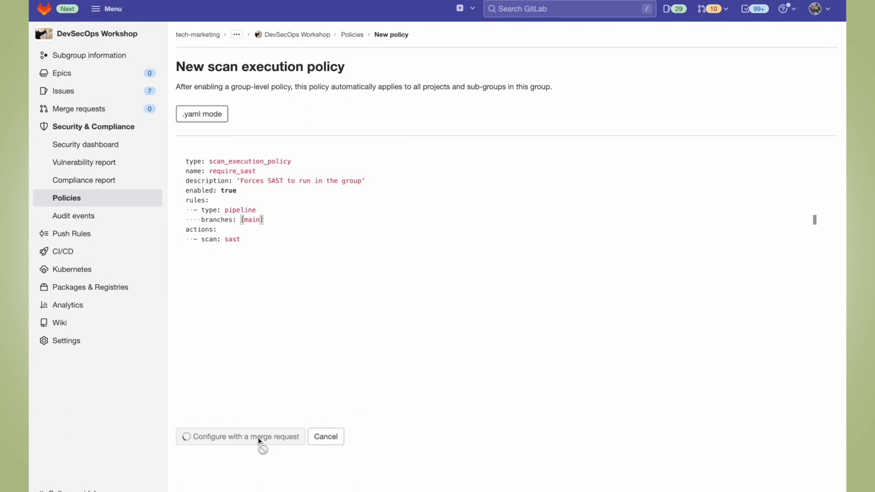
# - Merge the 'Update scan policies' merge request into main and return to DevSecOps Workshop
pyautogui.click(240, 436)
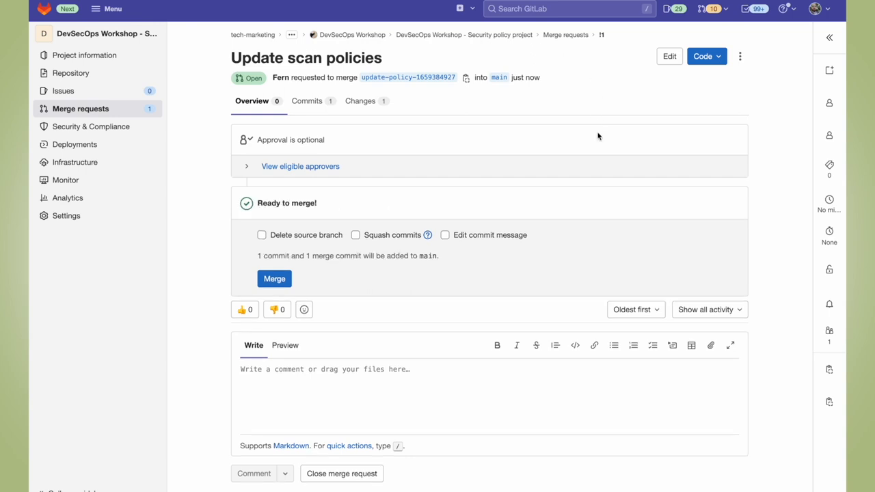
pyautogui.moveTo(301, 292)
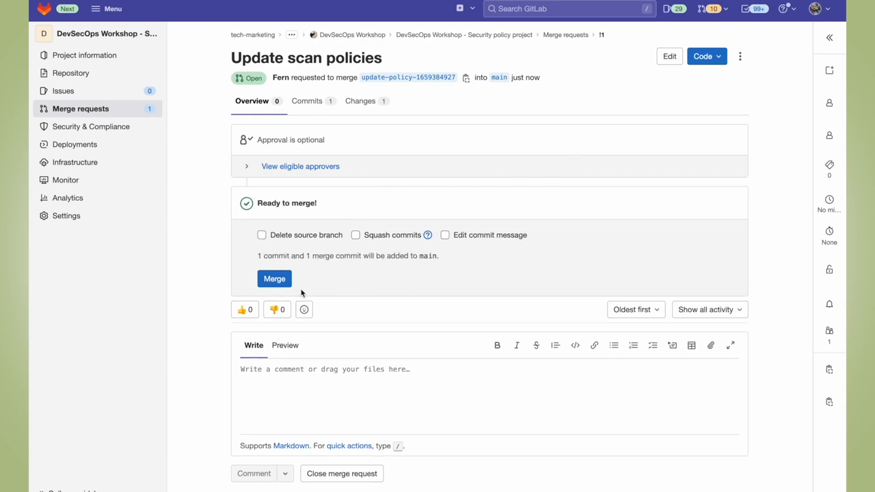
pyautogui.click(274, 279)
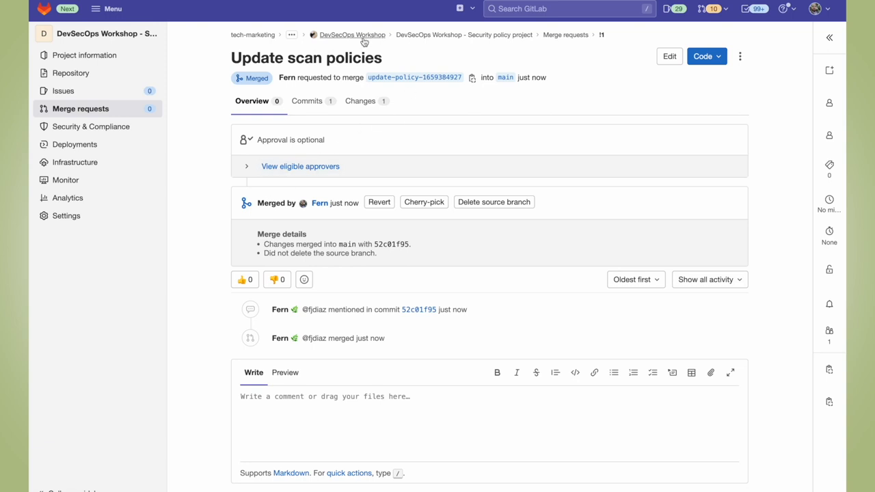
pyautogui.click(352, 34)
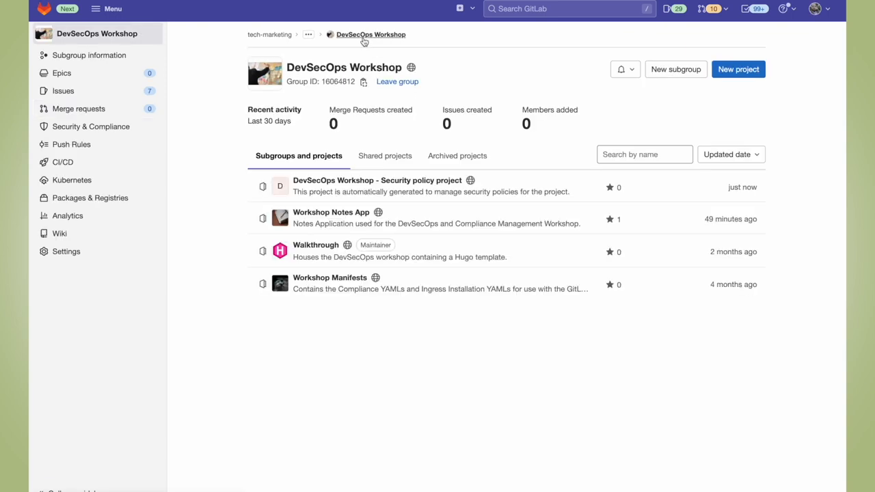
pyautogui.moveTo(251, 170)
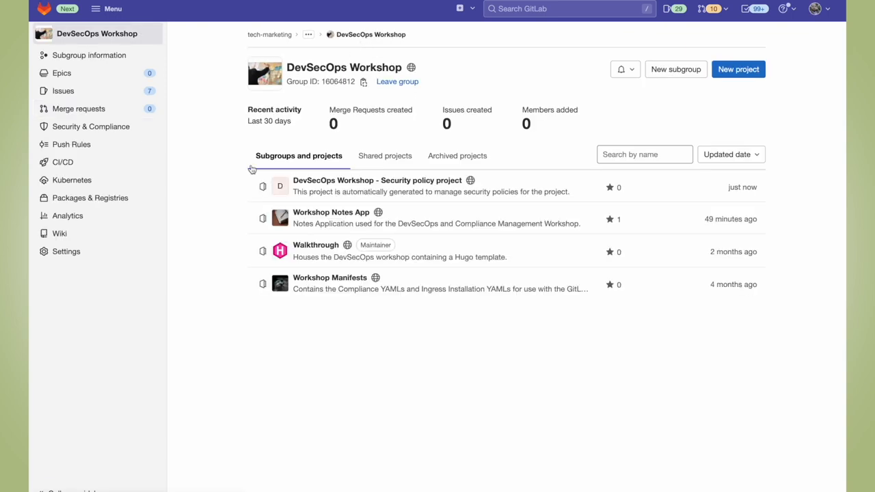
pyautogui.moveTo(377, 180)
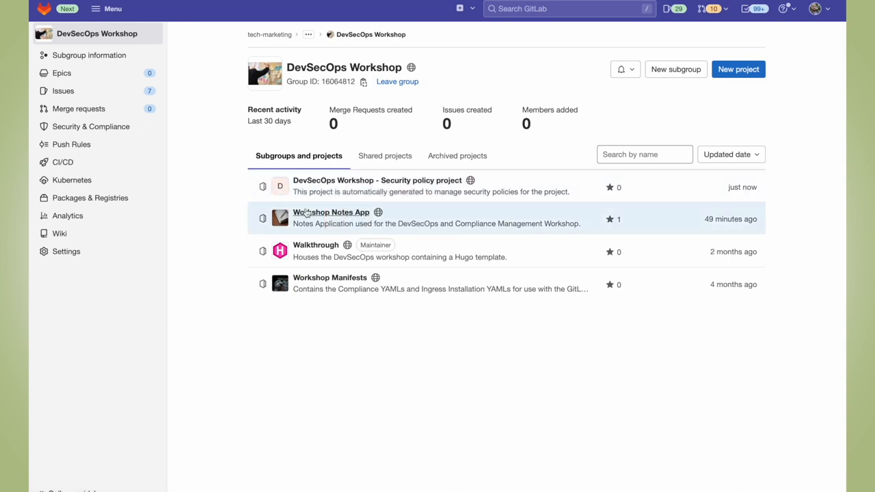
# - Open Workshop Notes App's CI/CD Pipelines list and start a new pipeline run
pyautogui.click(331, 212)
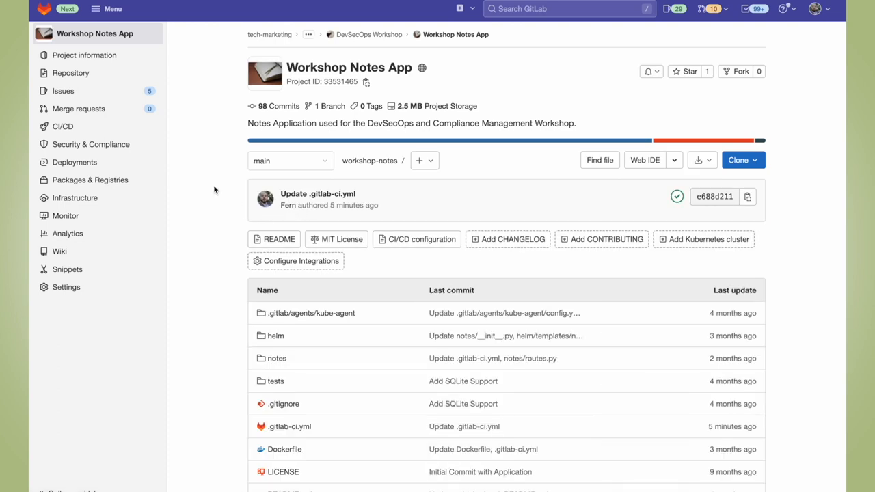
pyautogui.click(62, 125)
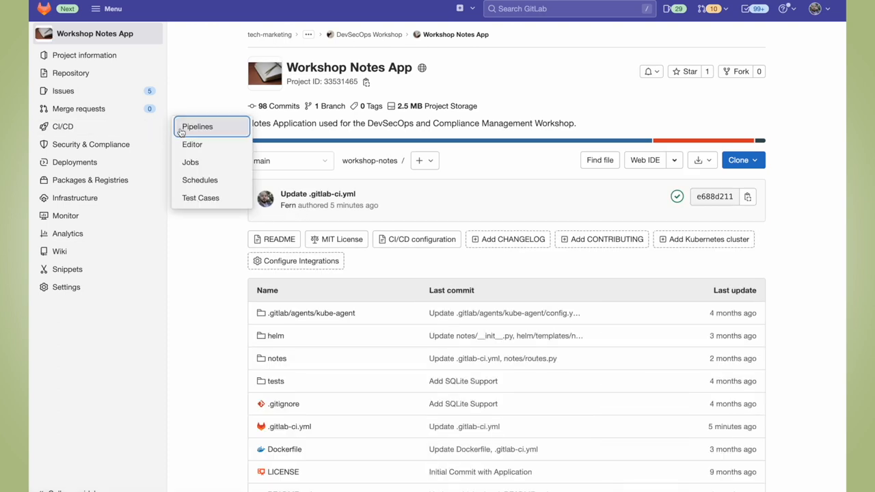
pyautogui.click(197, 126)
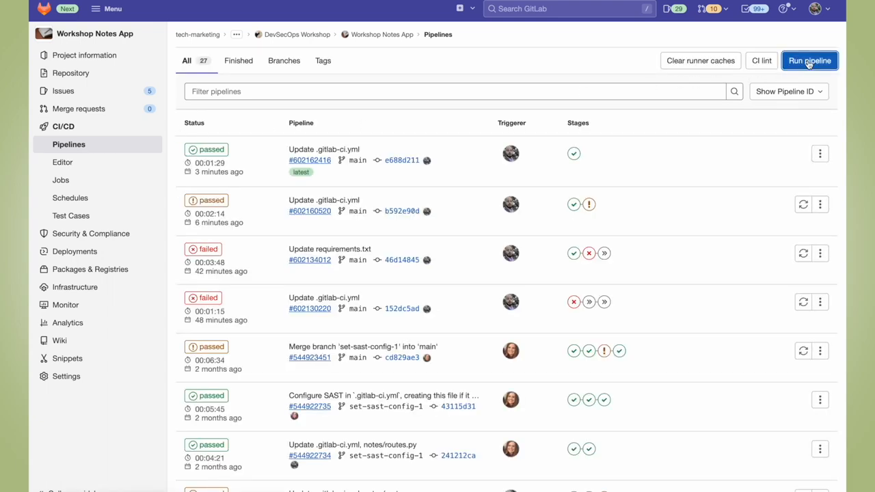
pyautogui.click(810, 61)
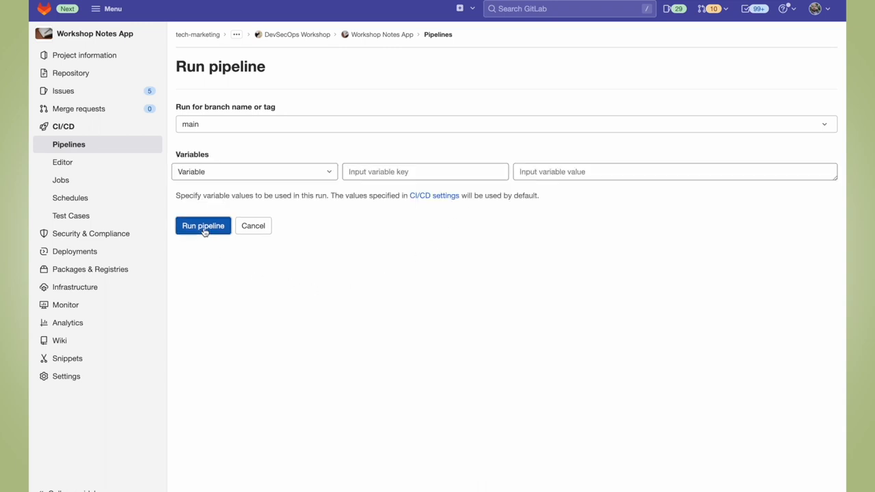
# - Run the pipeline on the main branch with no variables
pyautogui.click(203, 226)
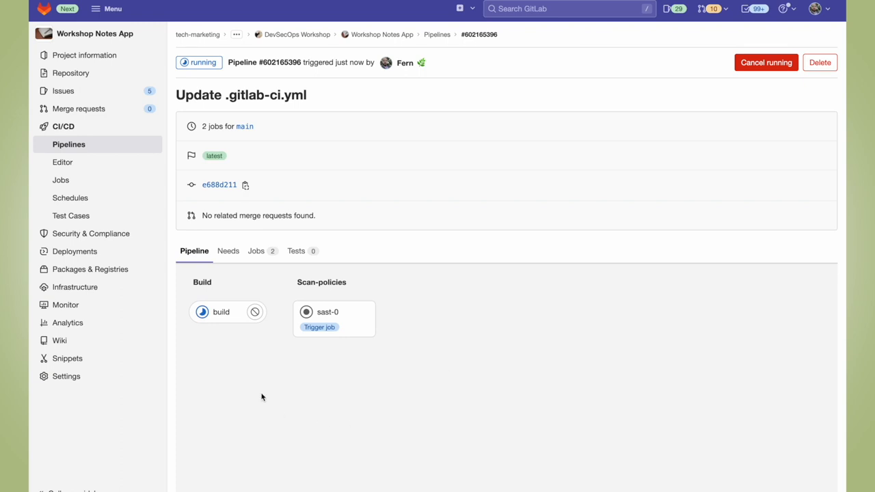
pyautogui.moveTo(354, 331)
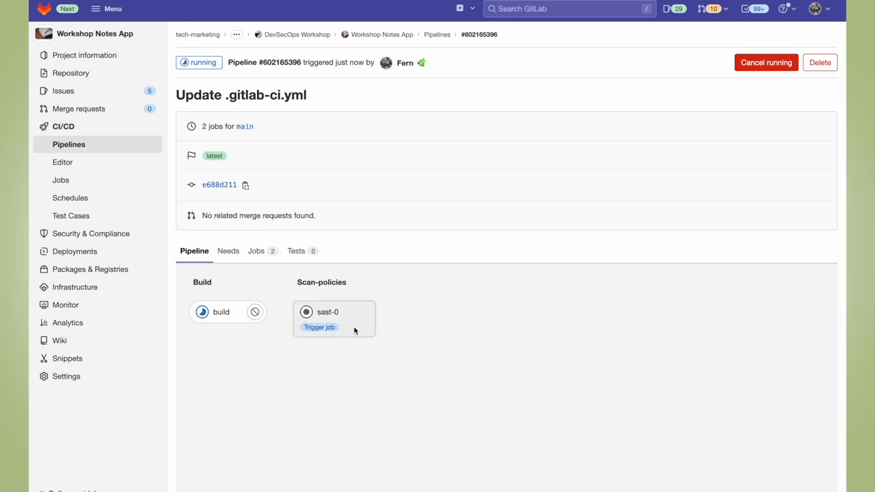
pyautogui.moveTo(329, 311)
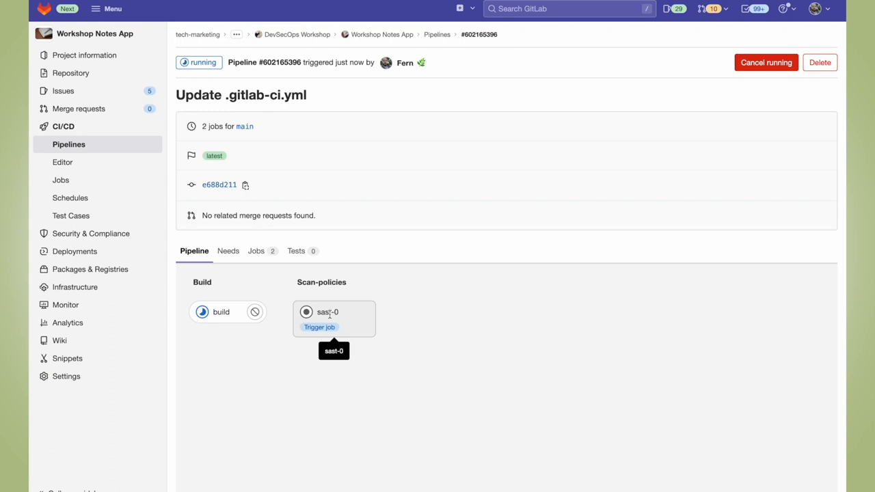
pyautogui.moveTo(417, 299)
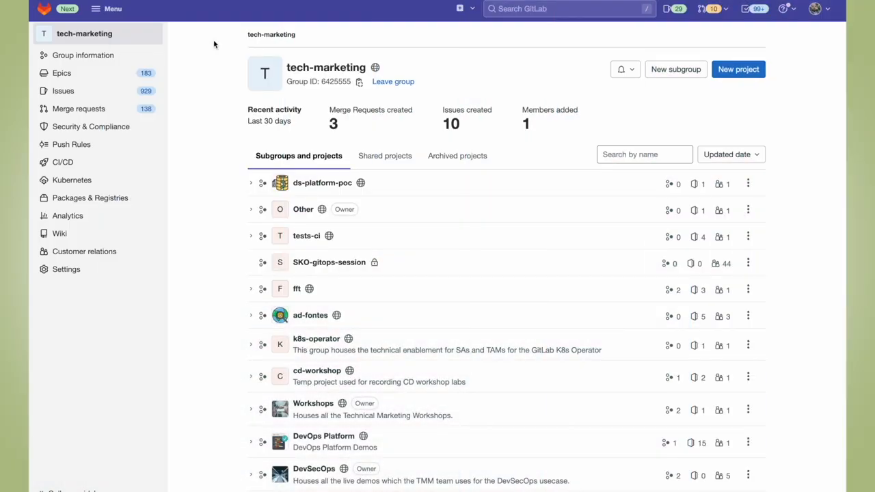
pyautogui.moveTo(200, 253)
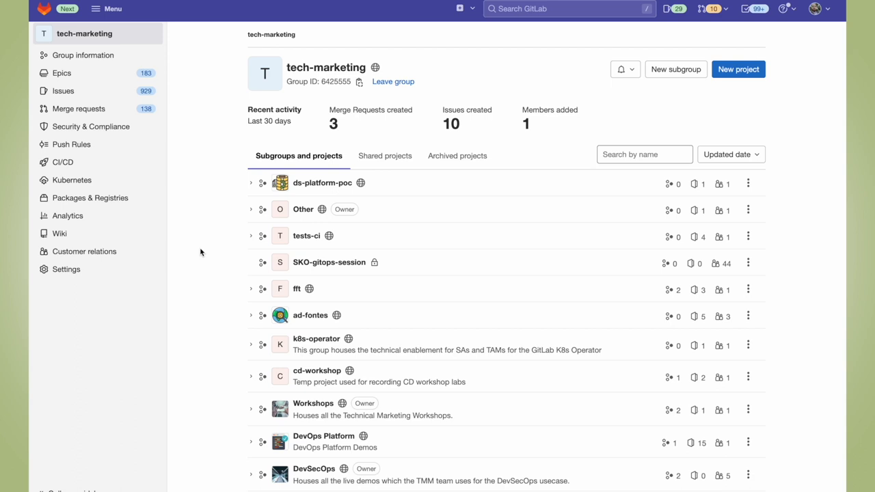
# - Open tech-marketing's General settings and expand Merge request approvals
pyautogui.click(65, 269)
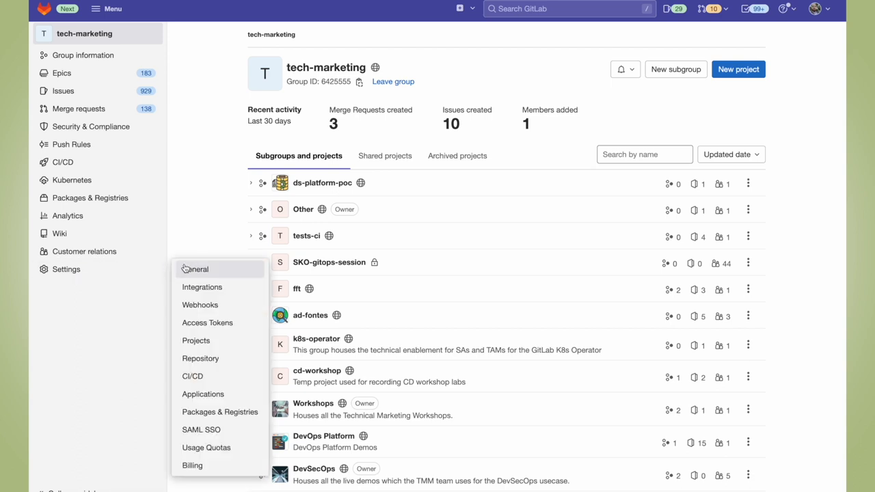
pyautogui.click(196, 269)
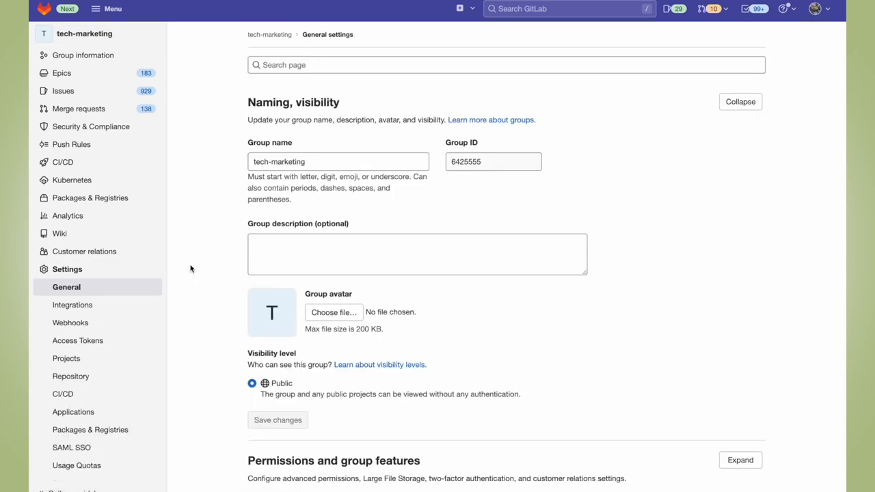
pyautogui.scroll(-3)
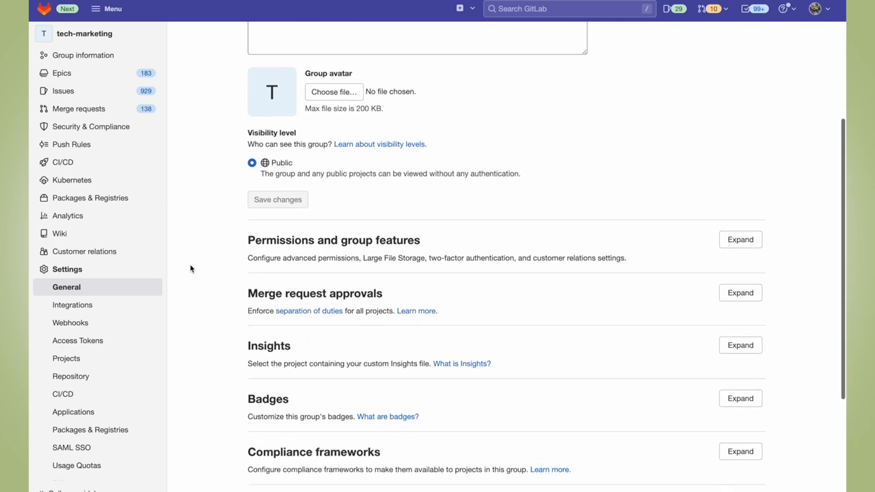
pyautogui.scroll(-3)
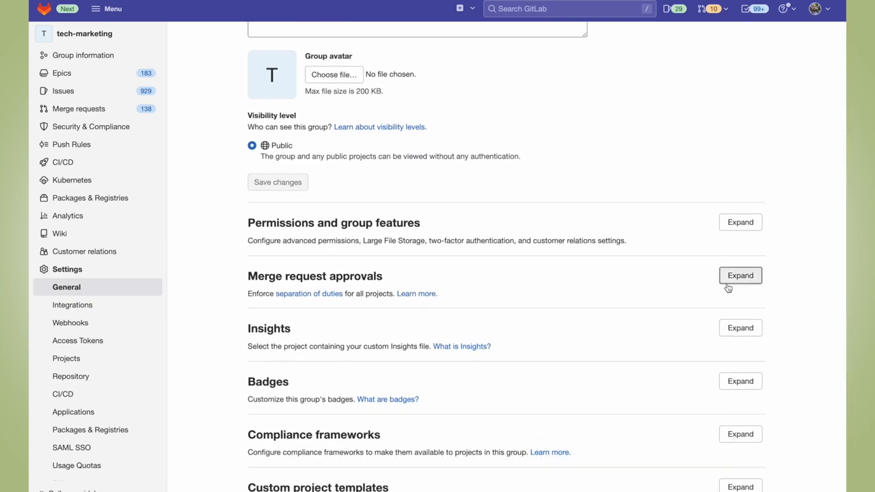
pyautogui.click(741, 276)
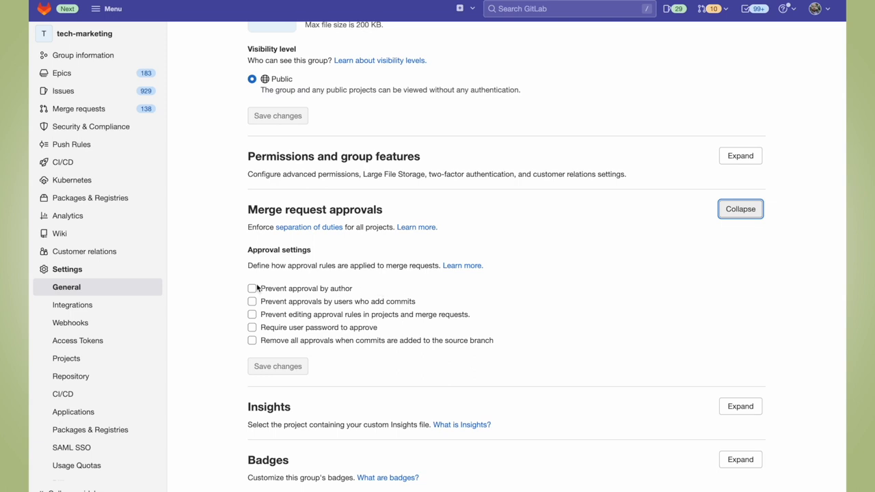
# - Tick the author-approval, committer-approval, rule-lock and reset-on-new-commits checkboxes
pyautogui.click(252, 288)
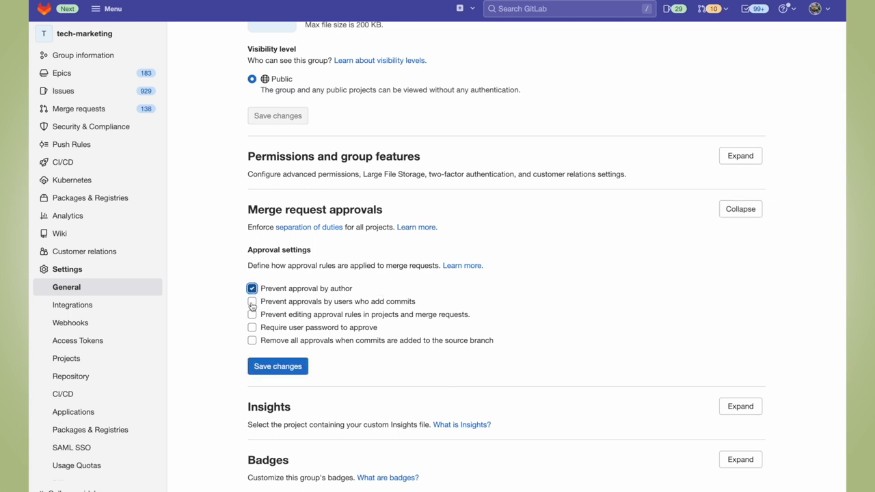
pyautogui.click(252, 302)
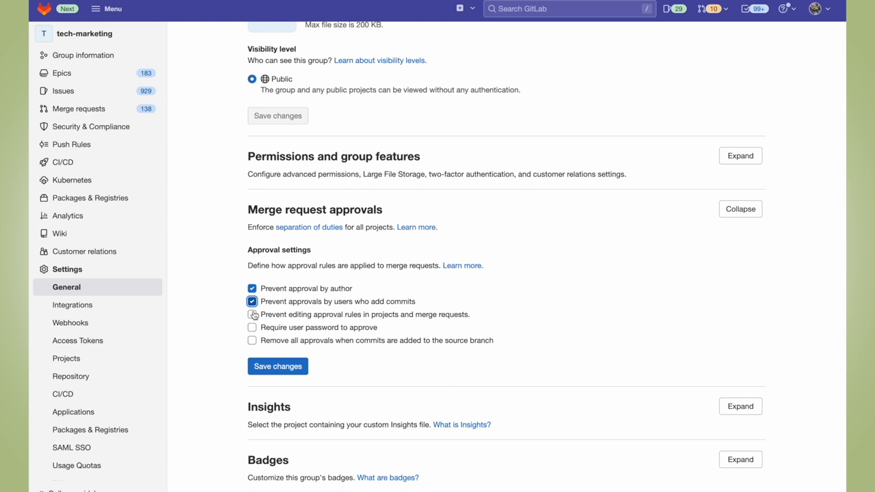
pyautogui.click(253, 314)
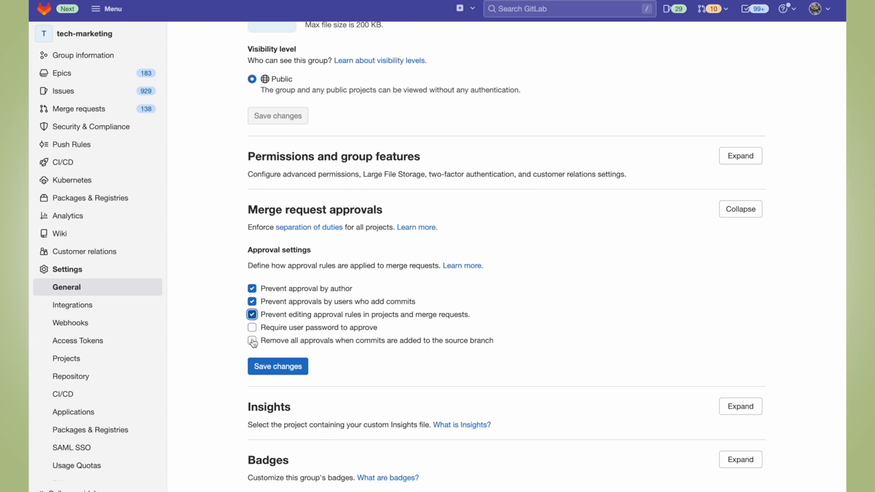
pyautogui.click(252, 340)
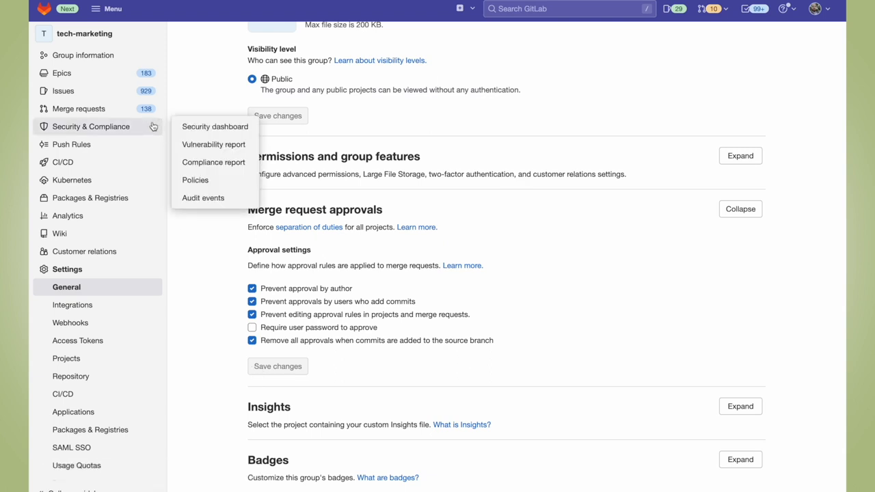
# - Show the tech-marketing group's audit events log with Fern's four approval setting changes
pyautogui.click(203, 198)
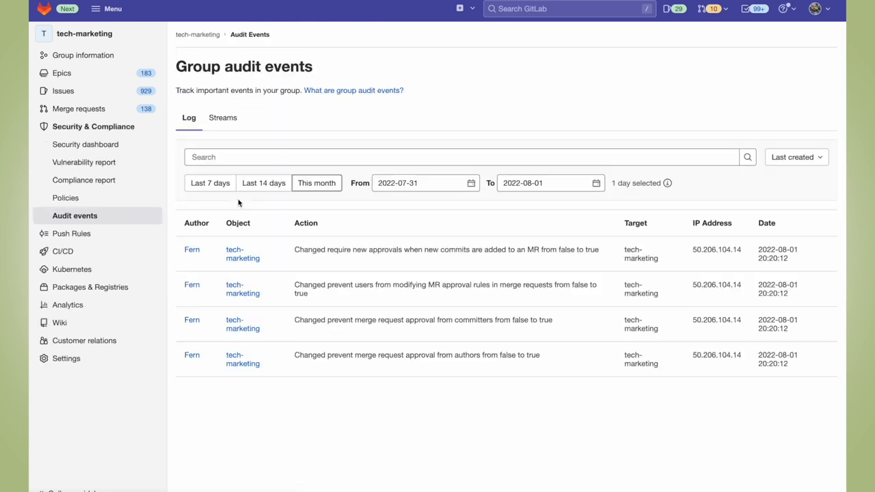
pyautogui.moveTo(432, 454)
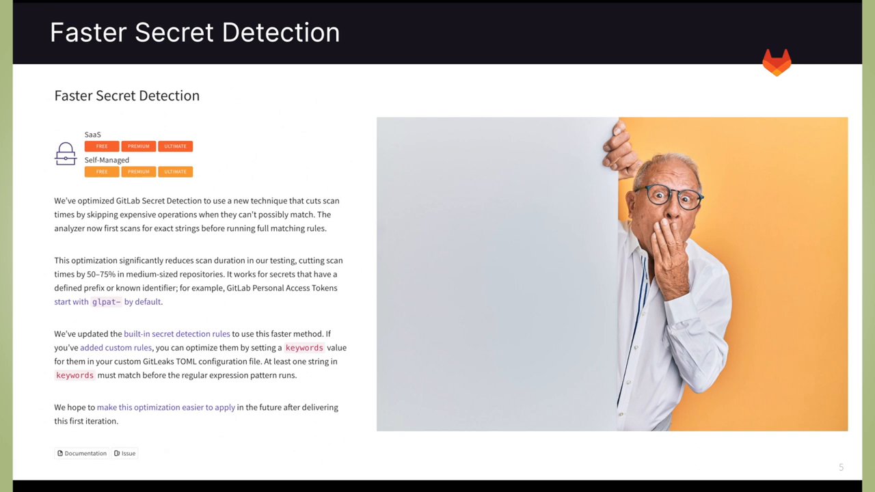
# - Advance the deck from Faster Secret Detection to the Static Analysis Analyzer Updates slide
pyautogui.press('Right')
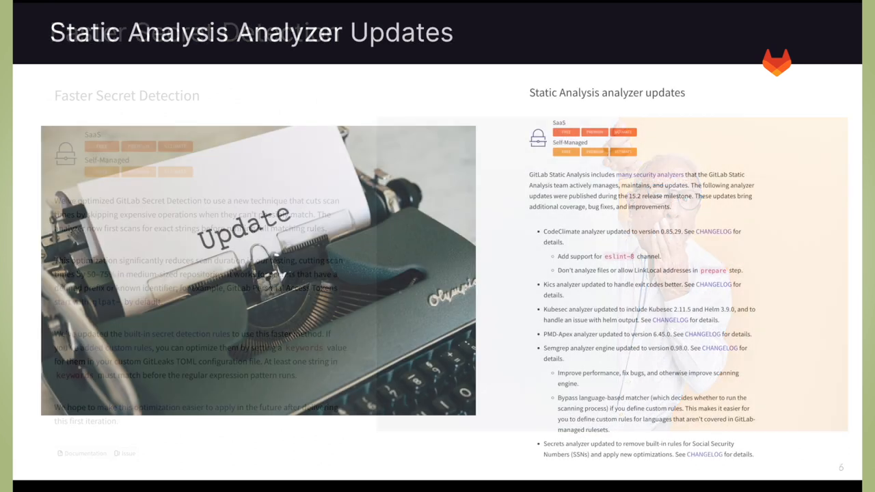